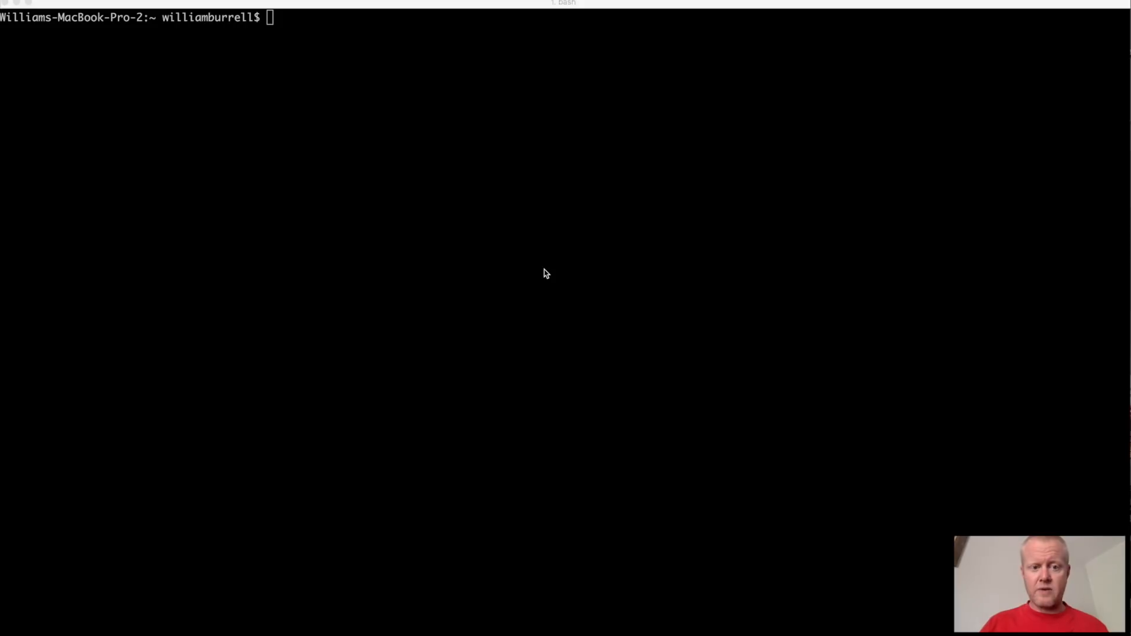
Step: Enter the Firmware folder, list its Makefile, inc, src and stm8s_stdlib.a, and begin a more command
{"action": "type", "text": "cd Firmware/"}
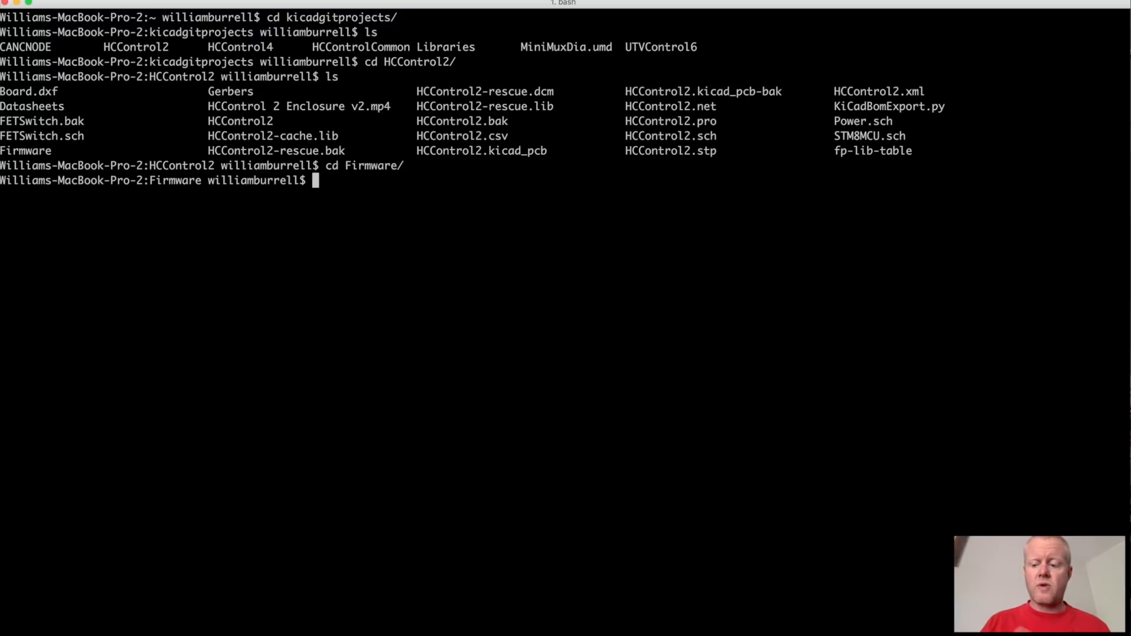
{"action": "type", "text": "ls"}
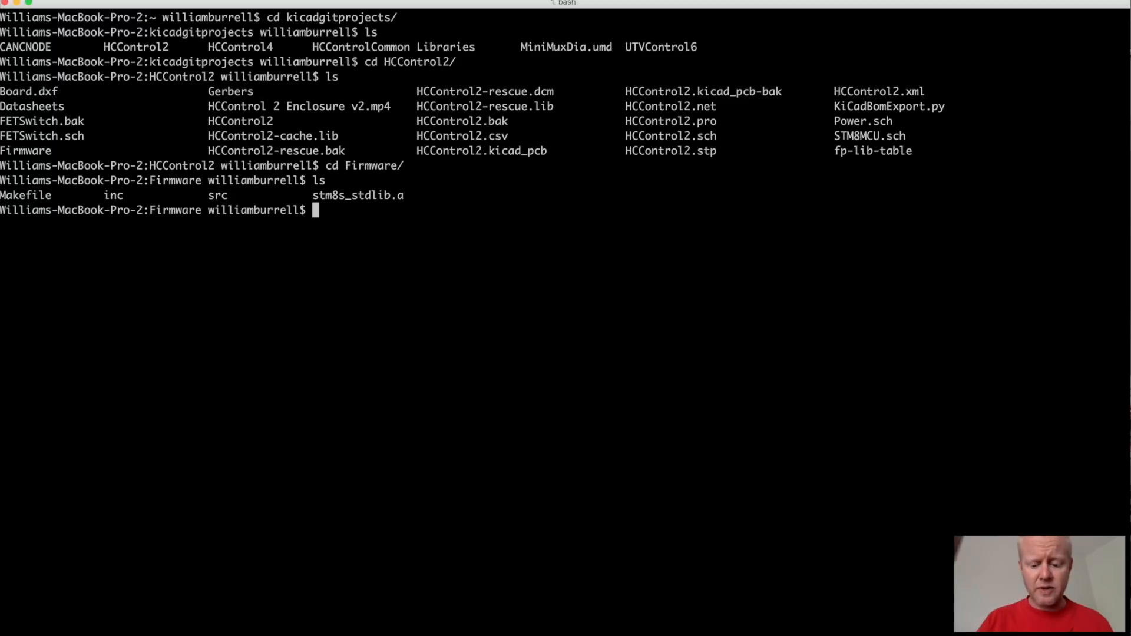
{"action": "type", "text": "more"}
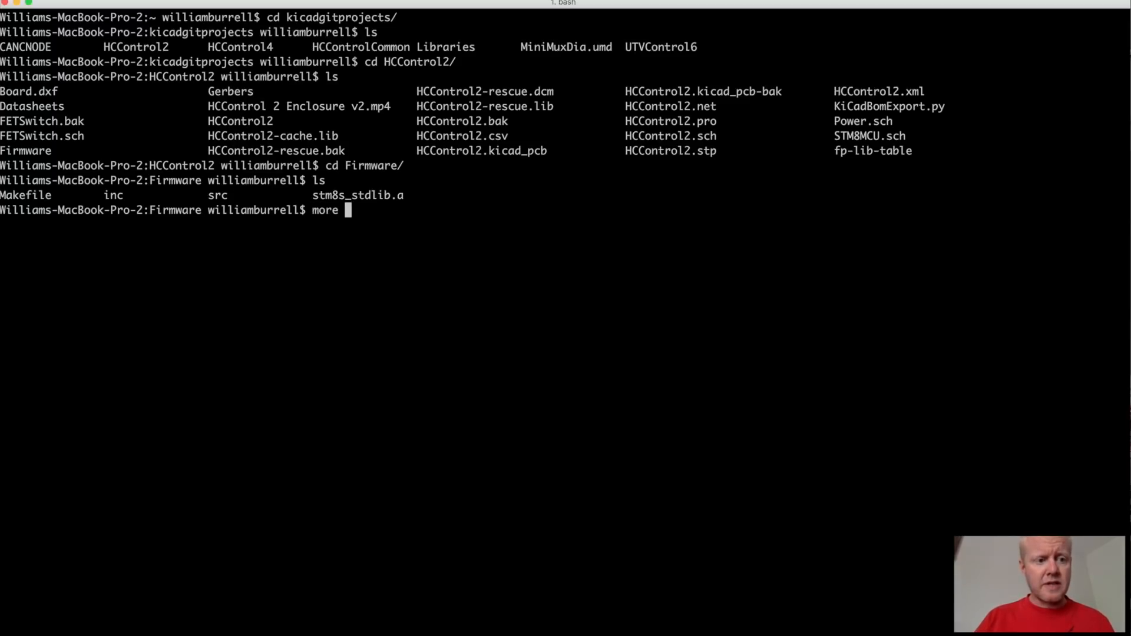
Step: Page through the Makefile showing SDCC settings for STM8S003 and all, clean, flash targets
{"action": "type", "text": "Makefile"}
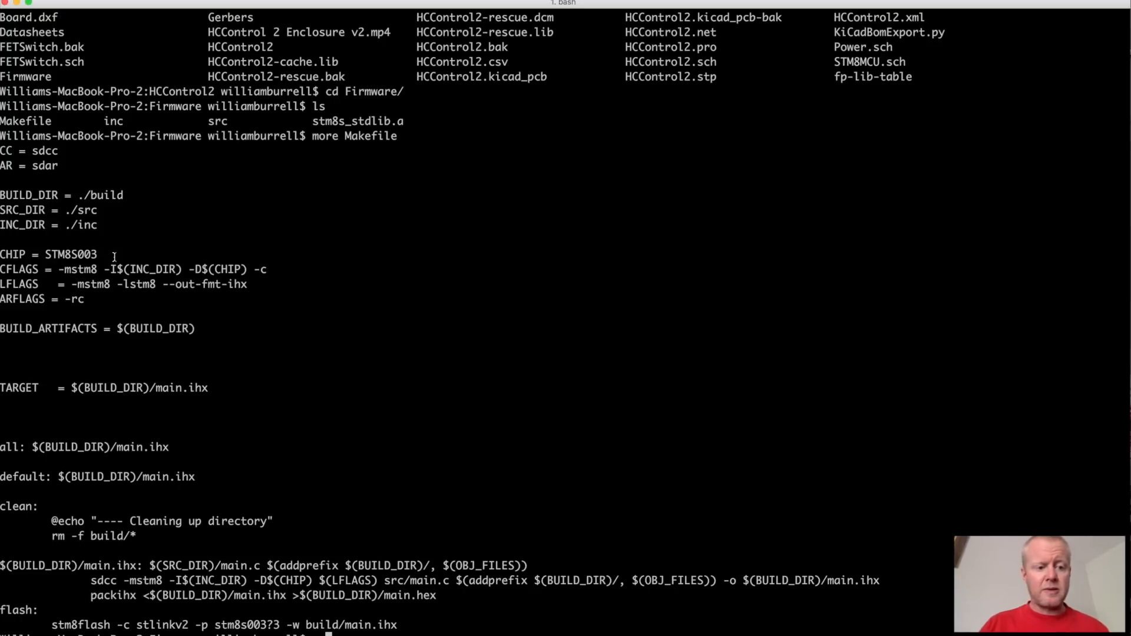
{"action": "mouse_move", "coordinate": [286, 359]}
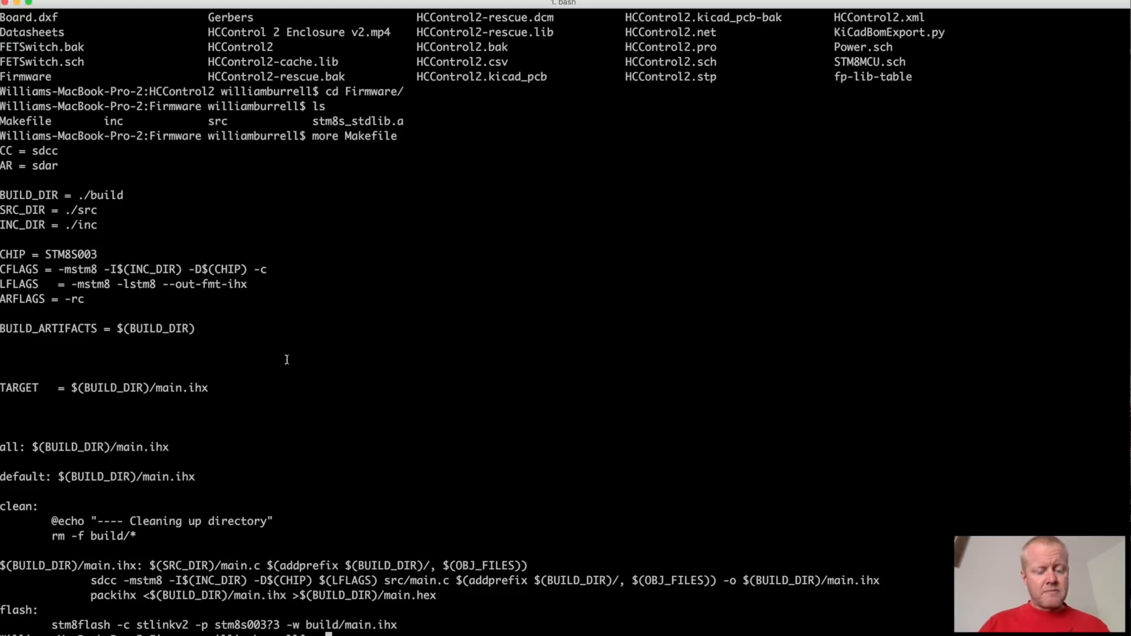
{"action": "mouse_move", "coordinate": [168, 425]}
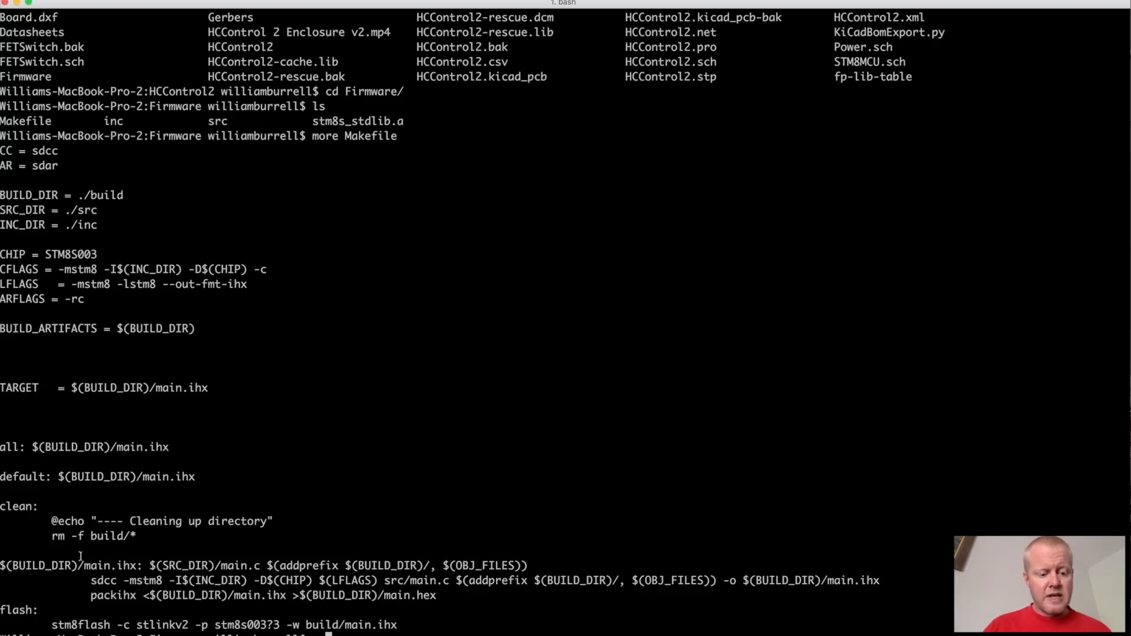
{"action": "mouse_move", "coordinate": [47, 180]}
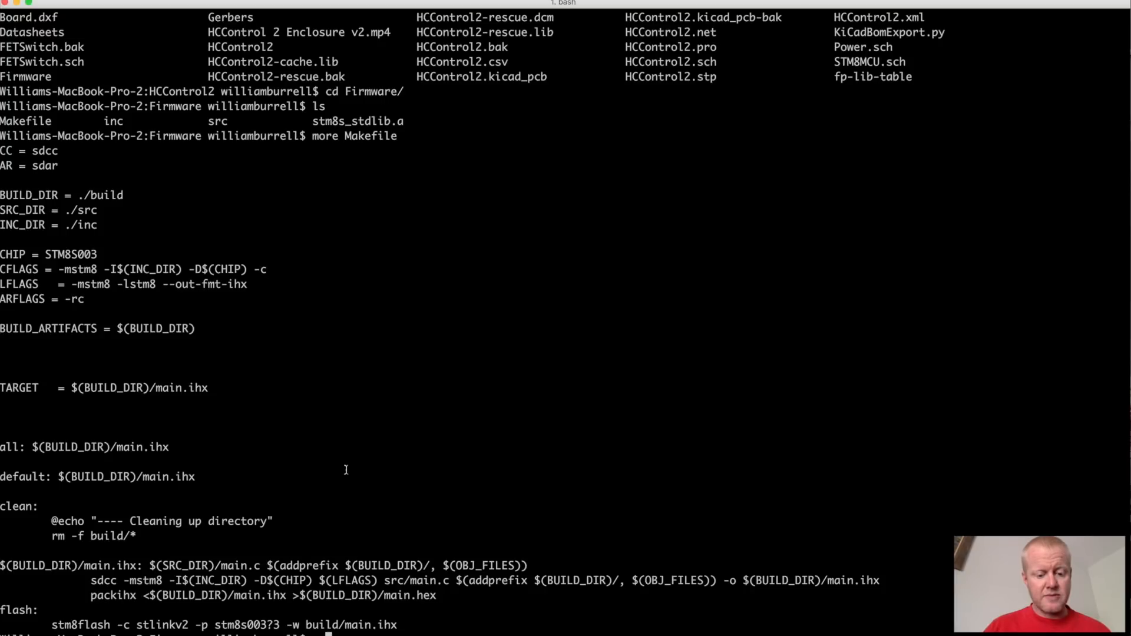
{"action": "mouse_move", "coordinate": [330, 465]}
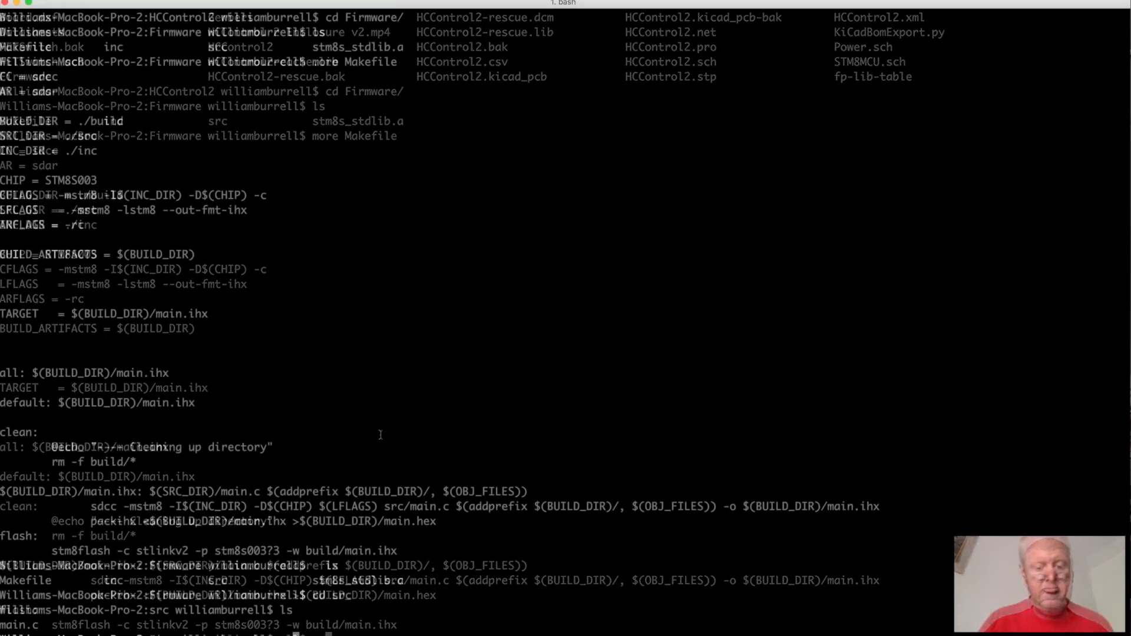
Step: Scroll through main.c past its includes and RS485 notes down to uart_write and the UART receive handler
{"action": "scroll", "scroll_direction": "down", "scroll_amount": 3}
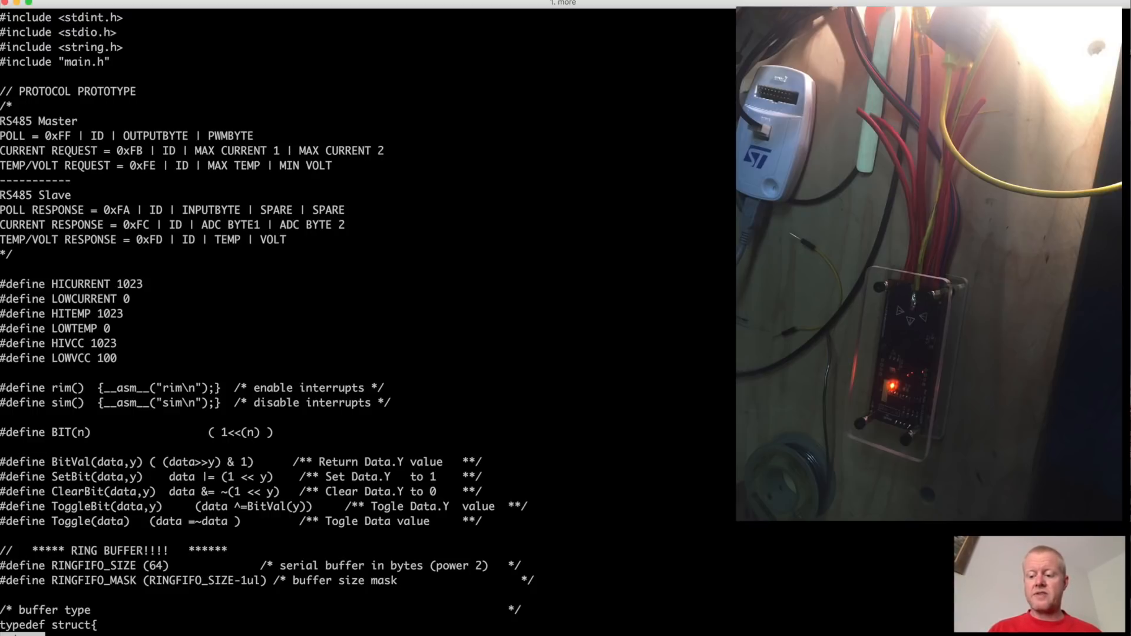
{"action": "scroll", "scroll_direction": "down", "scroll_amount": 3}
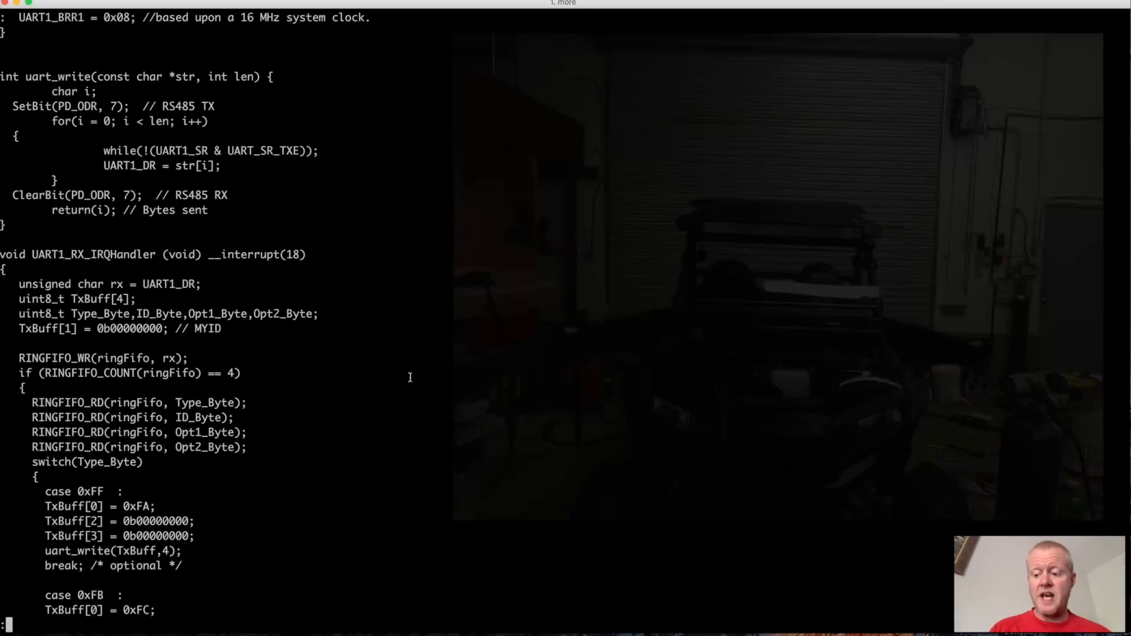
Step: Page main.c through the ADC routines, checksense fault checks and main until the prompt returns
{"action": "scroll", "scroll_direction": "down", "scroll_amount": 3}
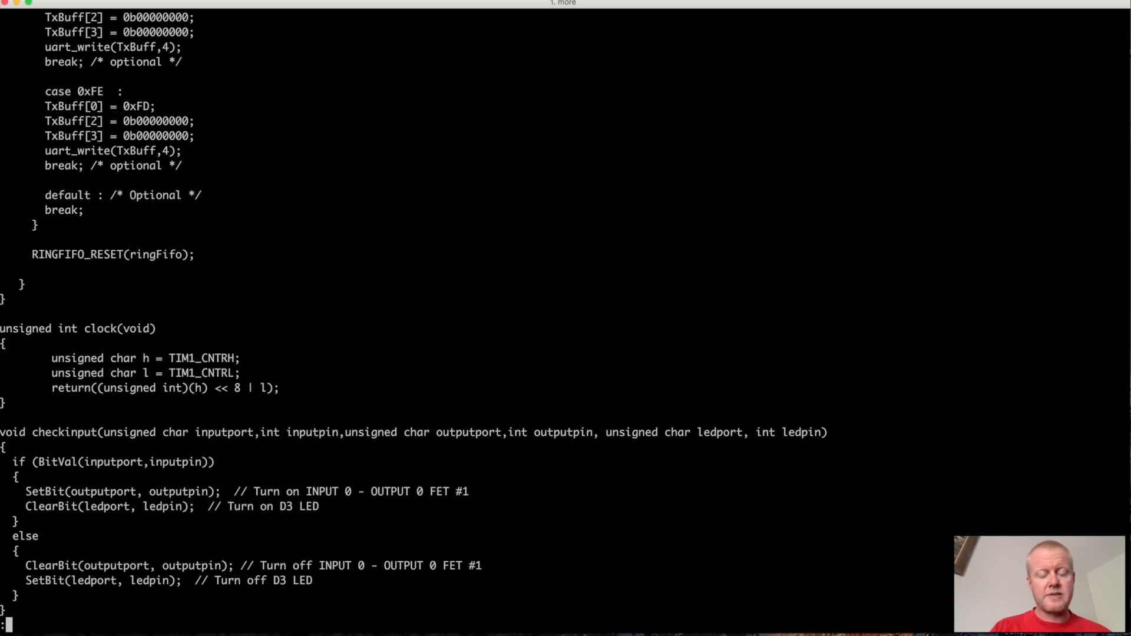
{"action": "scroll", "scroll_direction": "down", "scroll_amount": 3}
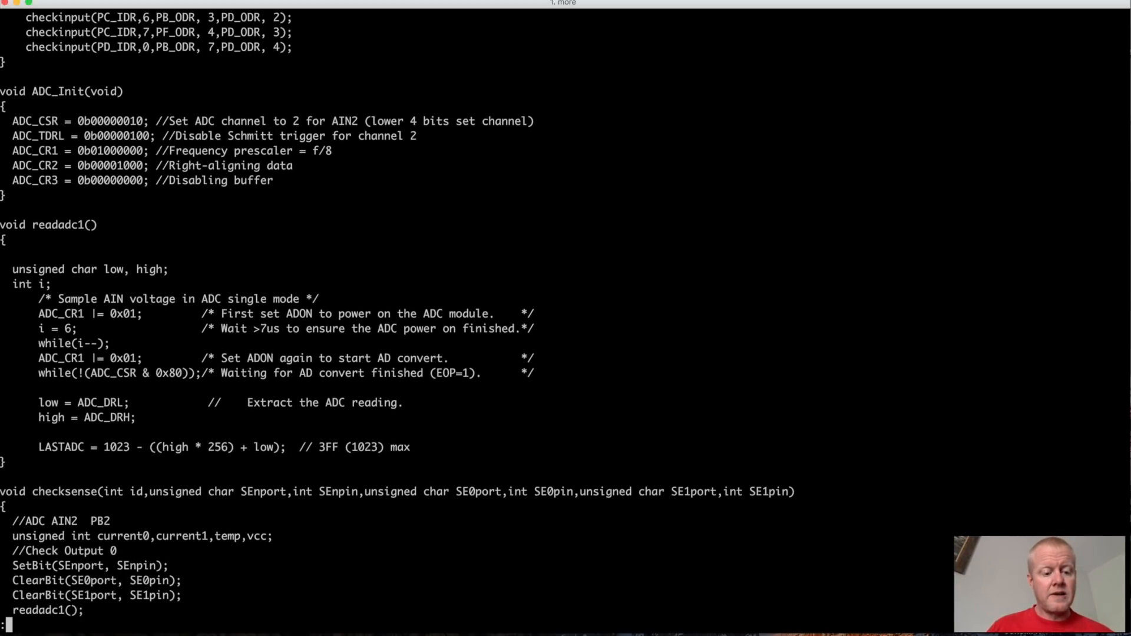
{"action": "scroll", "scroll_direction": "down", "scroll_amount": 3}
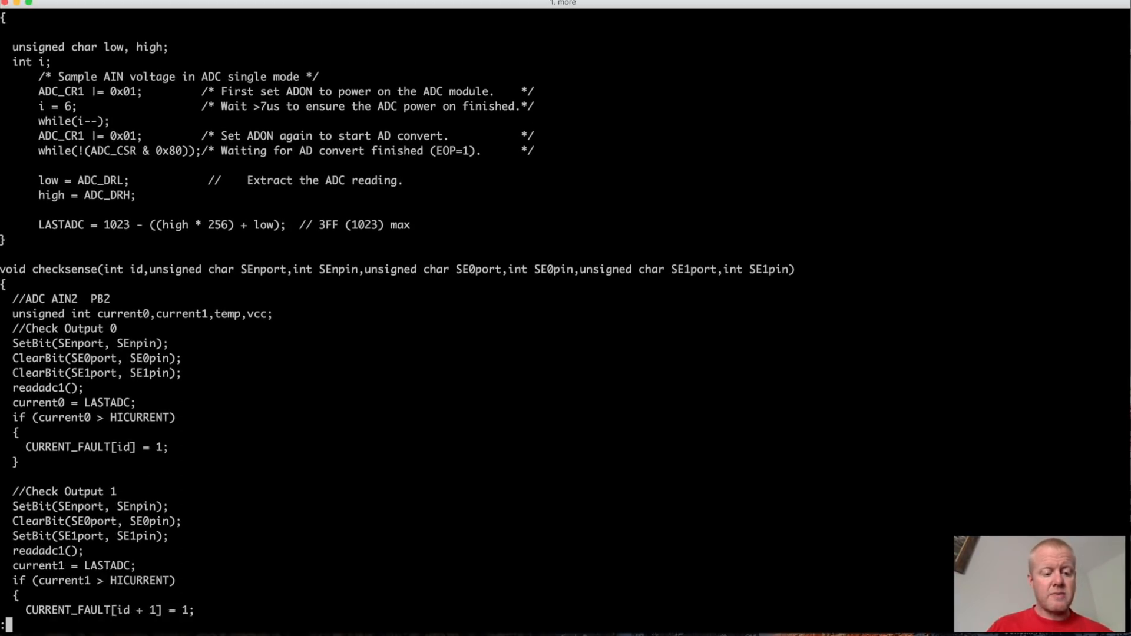
{"action": "scroll", "scroll_direction": "down", "scroll_amount": 3}
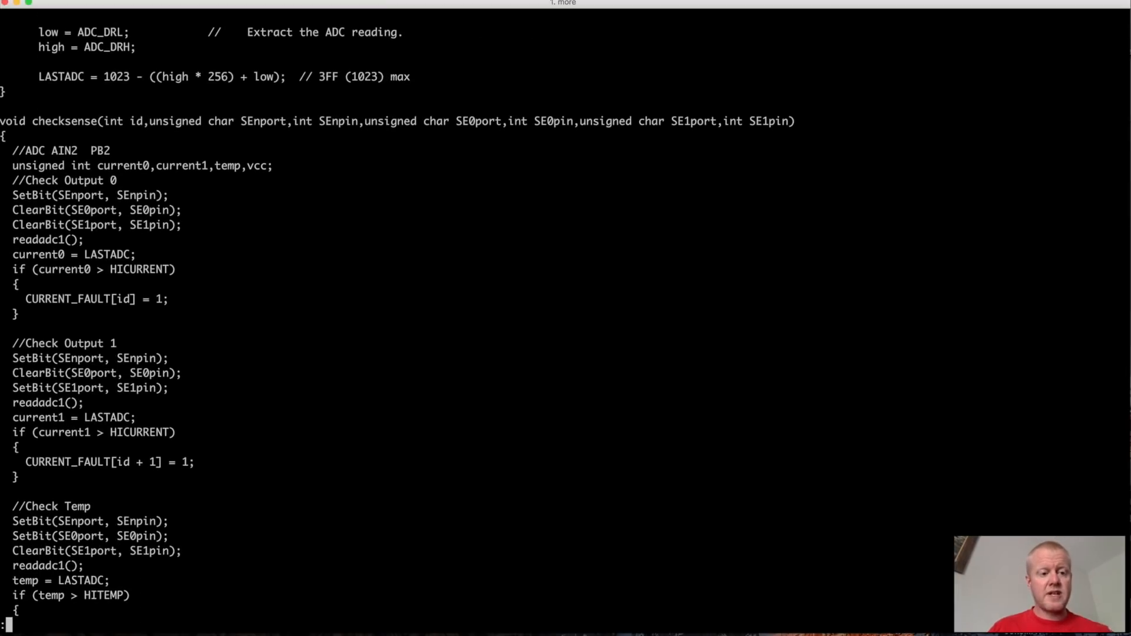
{"action": "scroll", "scroll_direction": "down", "scroll_amount": 3}
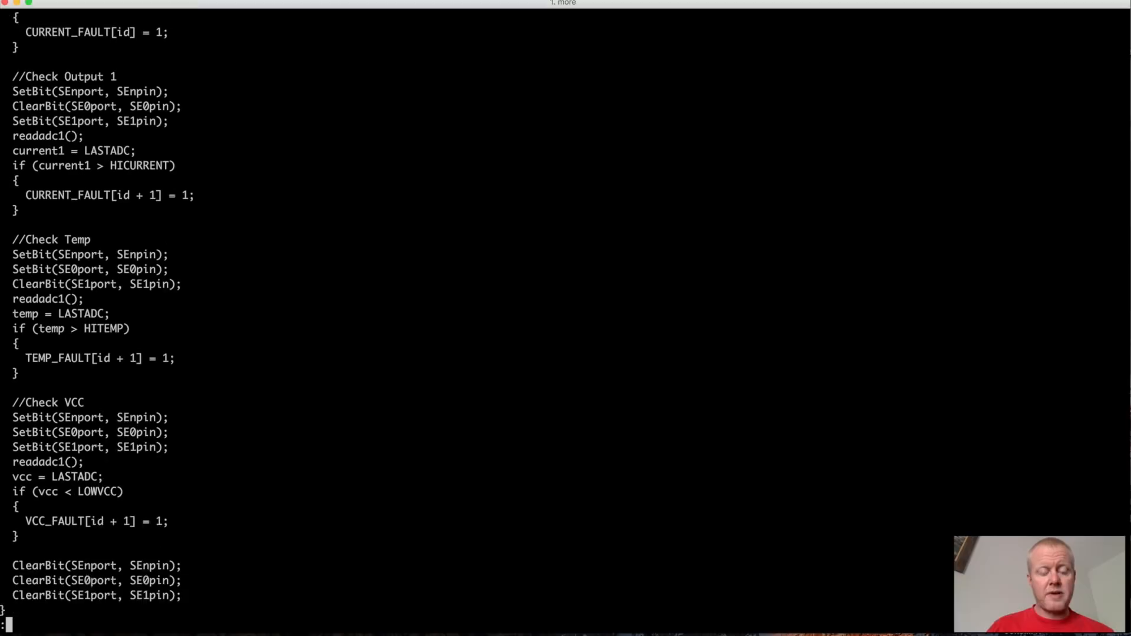
{"action": "scroll", "scroll_direction": "down", "scroll_amount": 3}
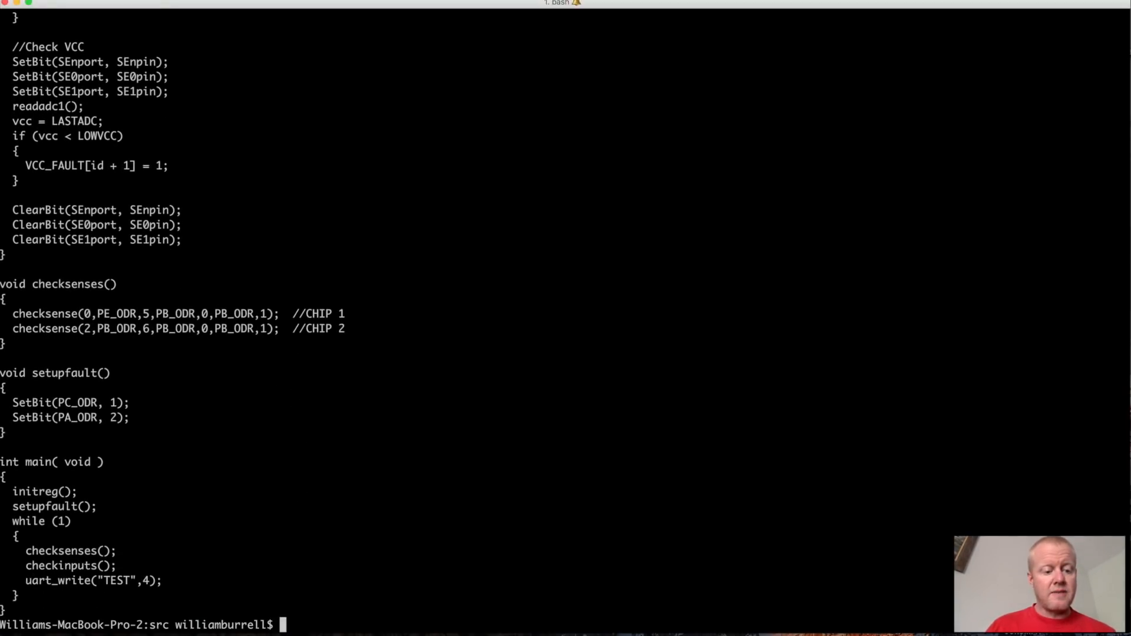
{"action": "type", "text": "more main.c"}
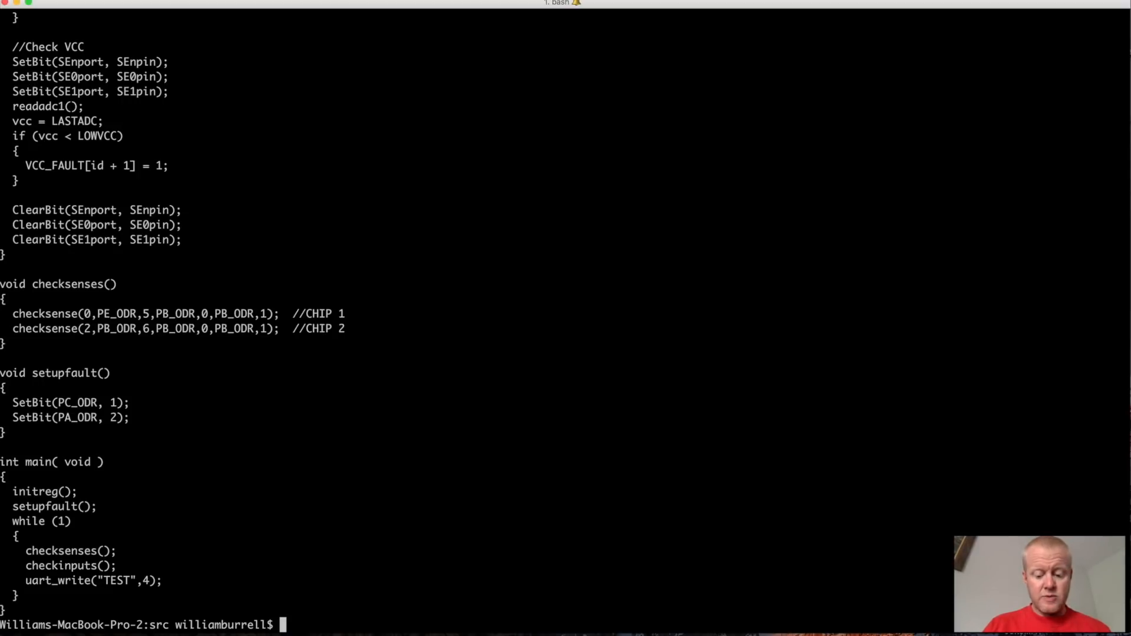
Step: List src, move up to Firmware, and run make, which fails writing build/main.asm
{"action": "type", "text": "ls"}
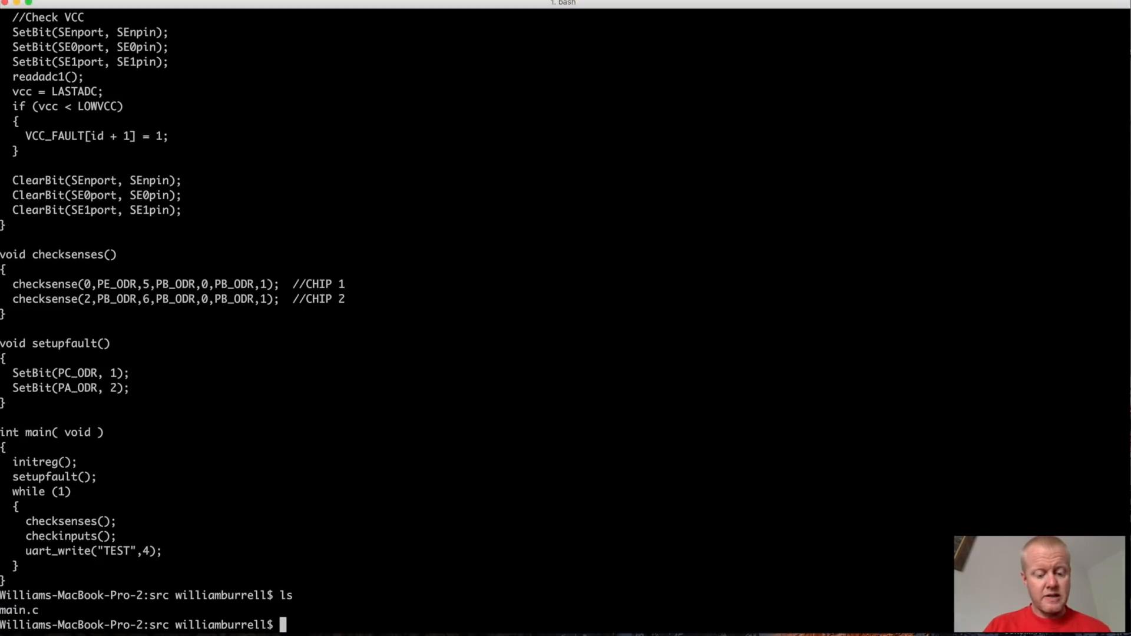
{"action": "type", "text": "cd .."}
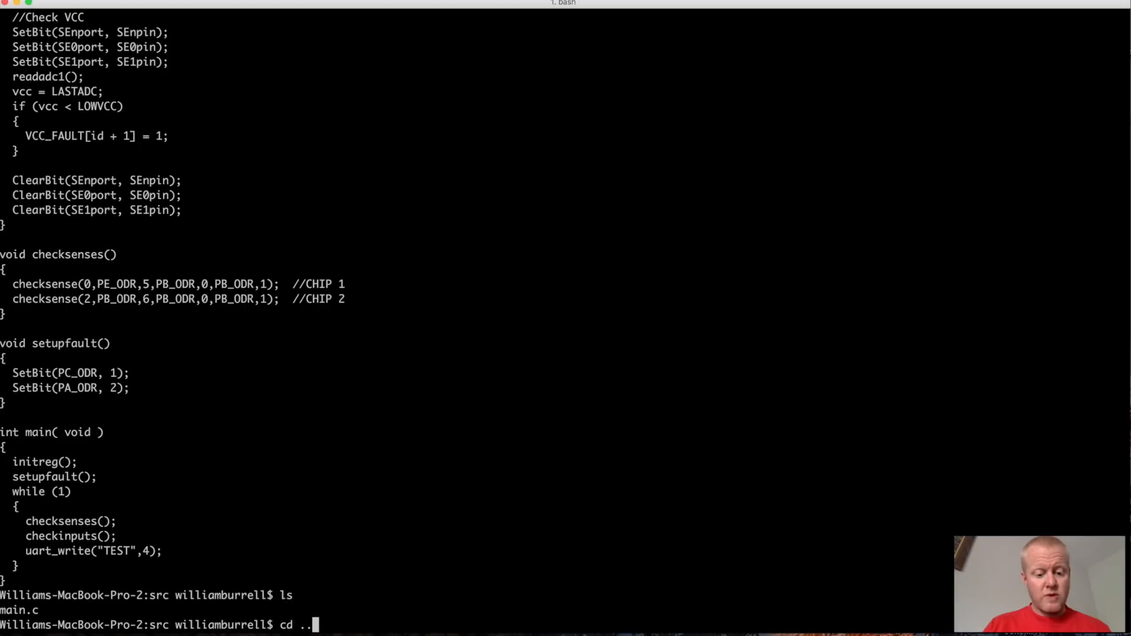
{"action": "key", "text": "enter"}
{"action": "type", "text": "ls"}
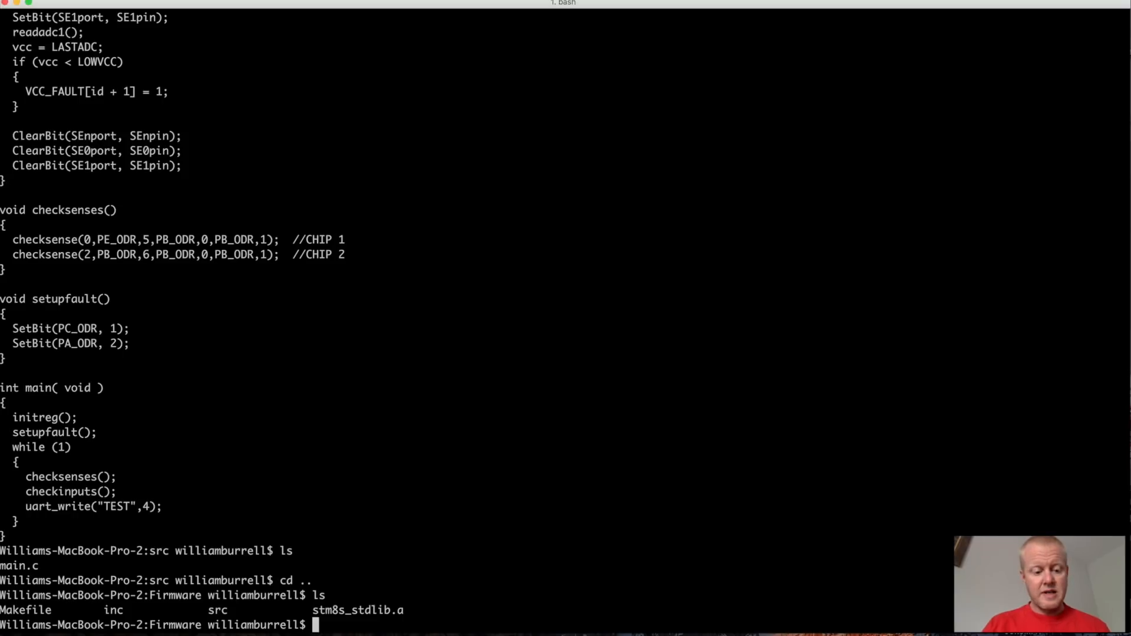
{"action": "type", "text": "make"}
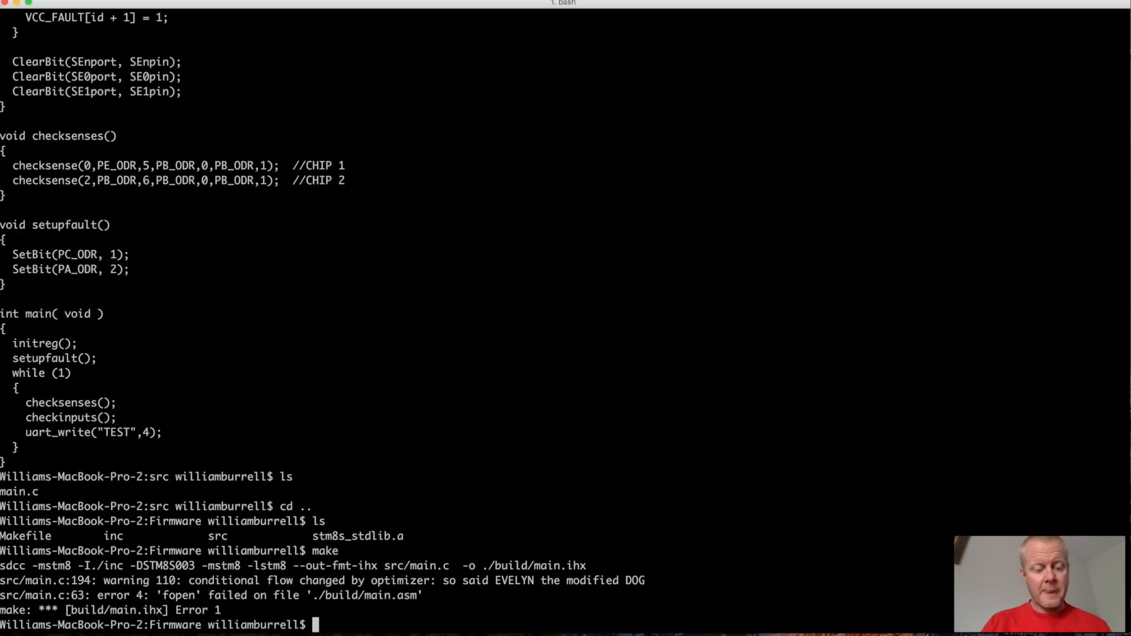
Step: Run make clean to empty build, then make flash, which aborts with an stm8flash usb_init assertion
{"action": "type", "text": "make clean"}
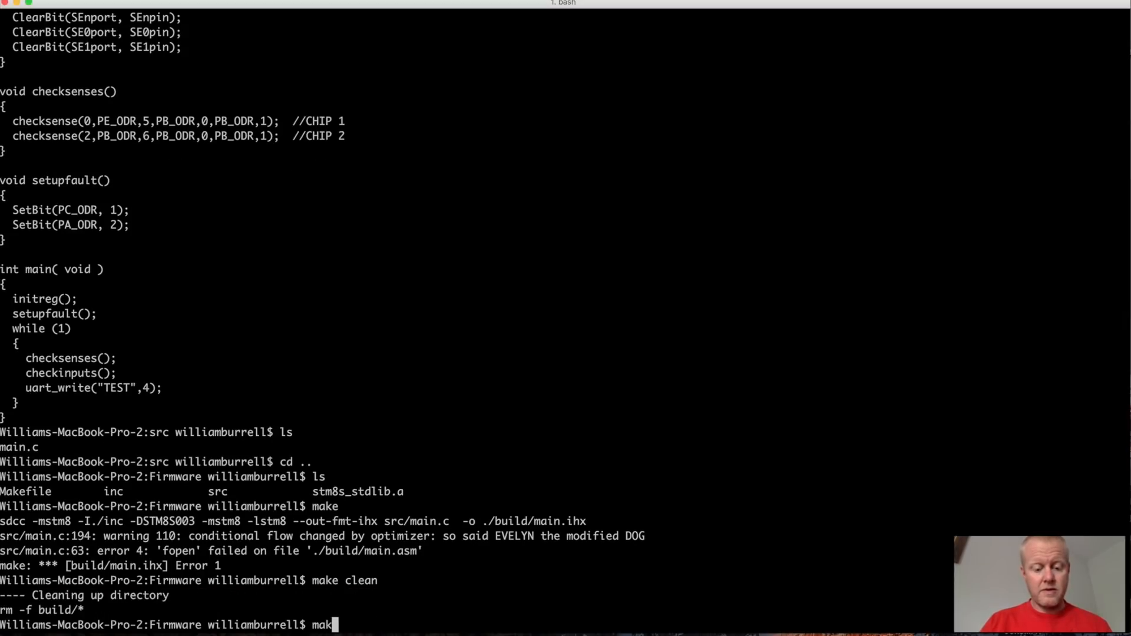
{"action": "key", "text": "Return"}
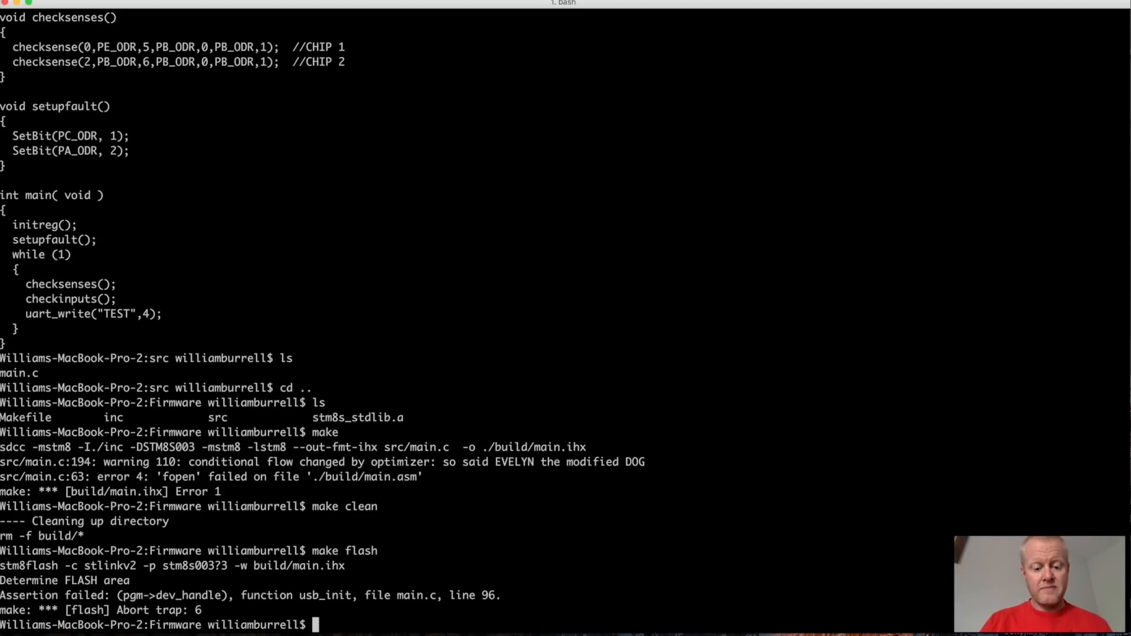